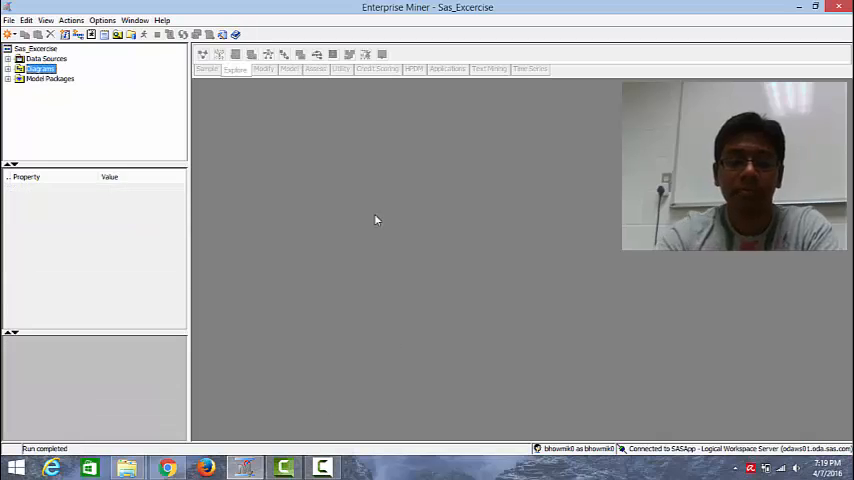
Create a diagram named Demo4 from the Diagrams folder's Create Diagram option.
right_click(40, 68)
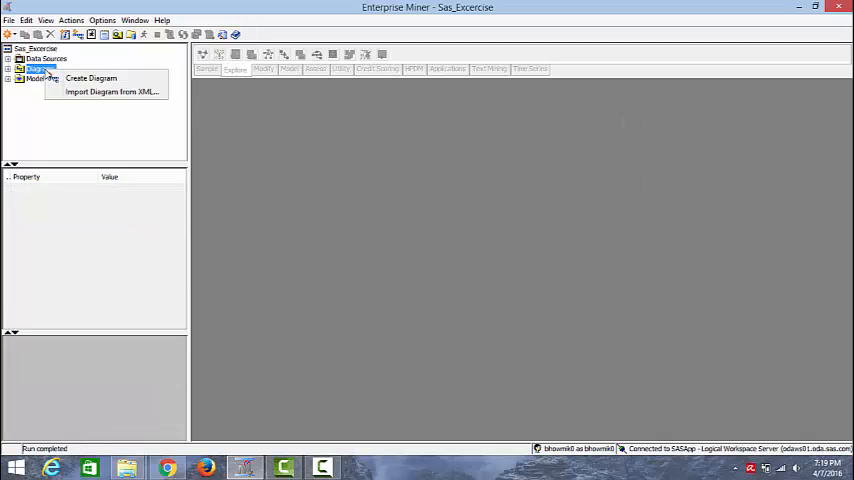
left_click(91, 78)
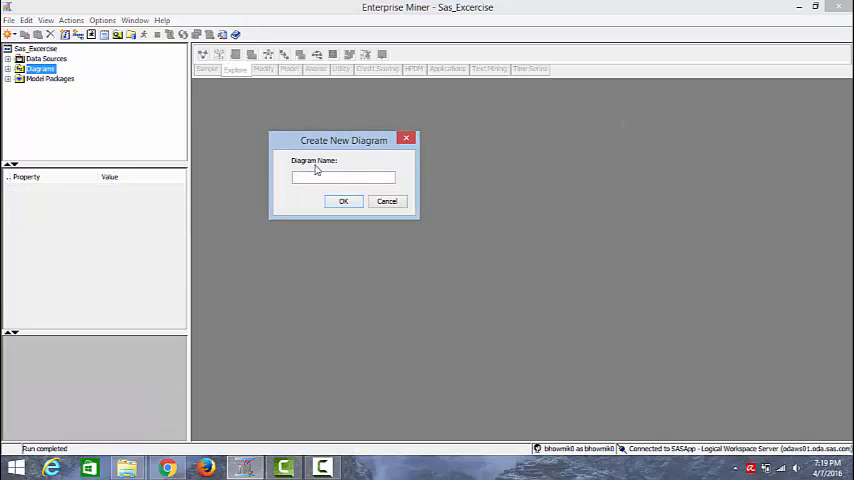
type("Demo")
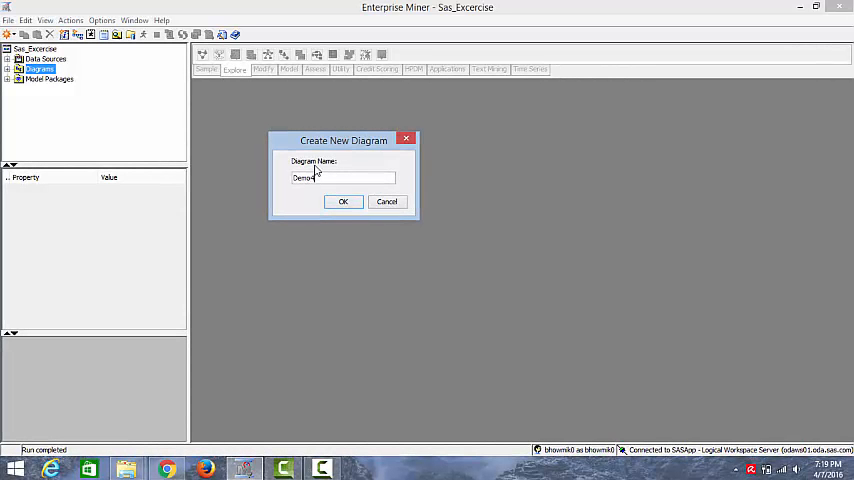
left_click(343, 201)
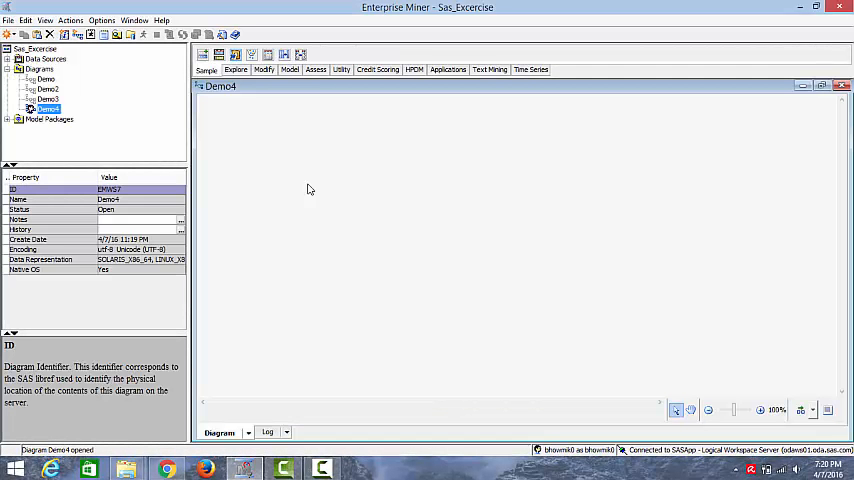
mouse_move(282, 201)
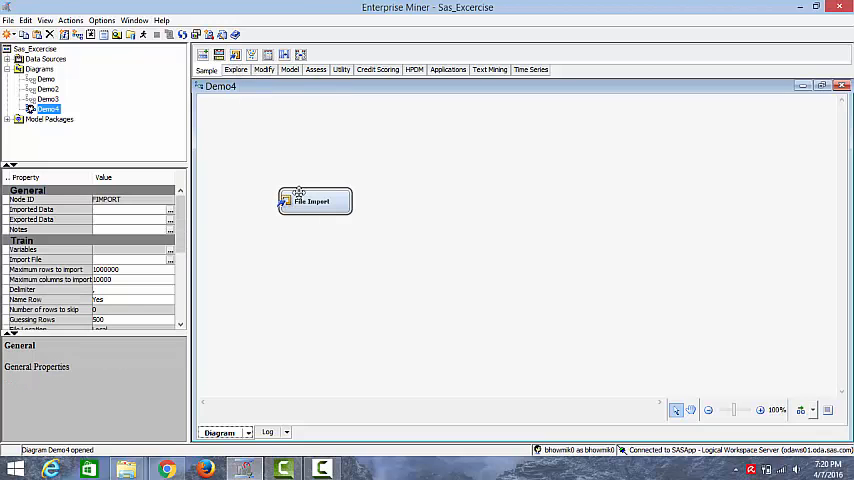
Open the File Import node's settings and browse for winequality-white.csv.
double_click(315, 201)
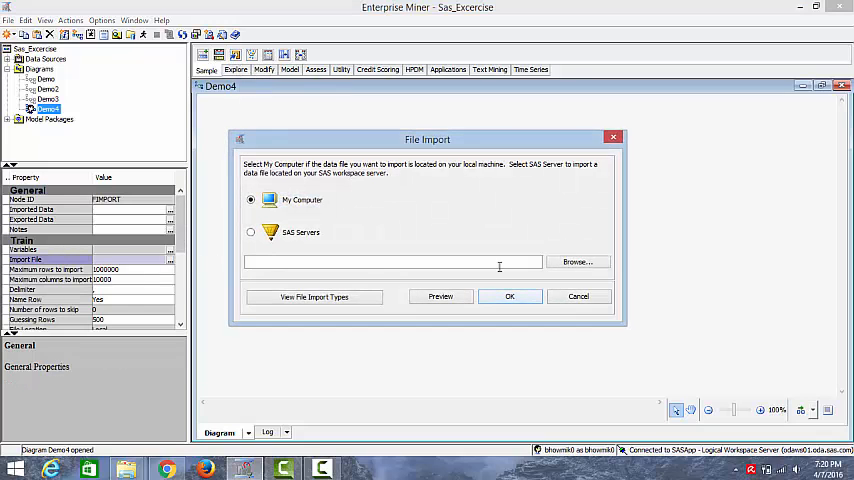
left_click(577, 262)
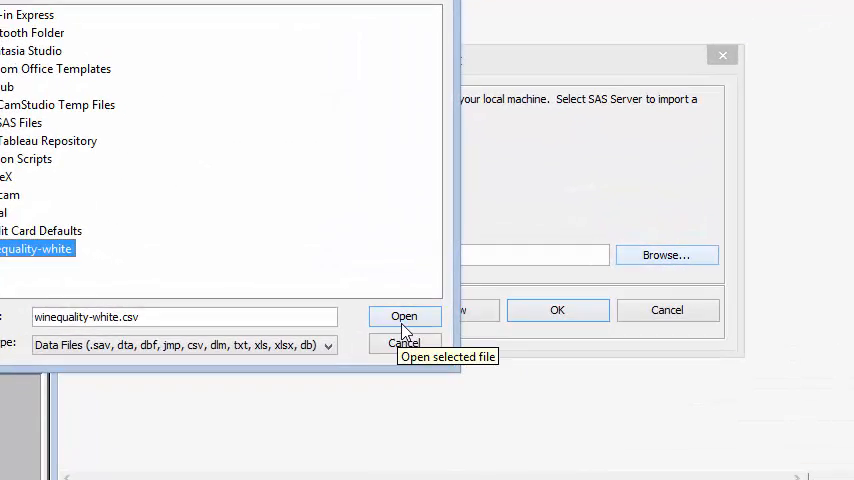
Choose winequality-white.csv, preview its columns through quality, and close the preview.
left_click(404, 316)
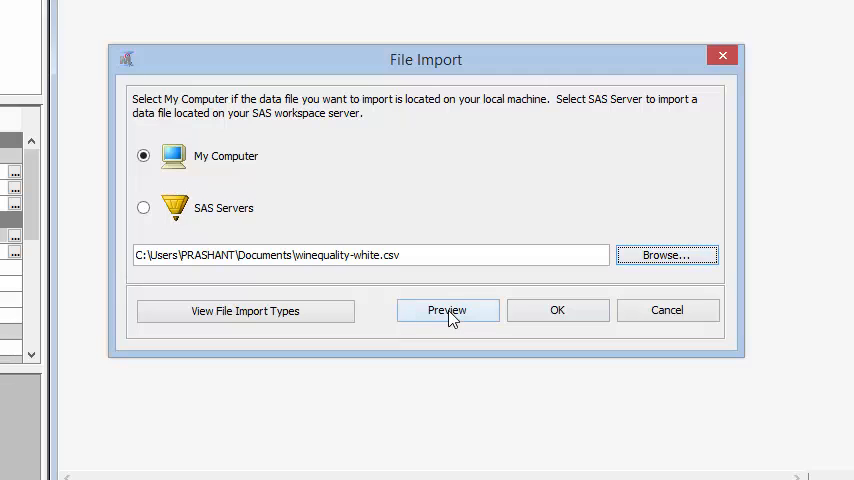
left_click(447, 310)
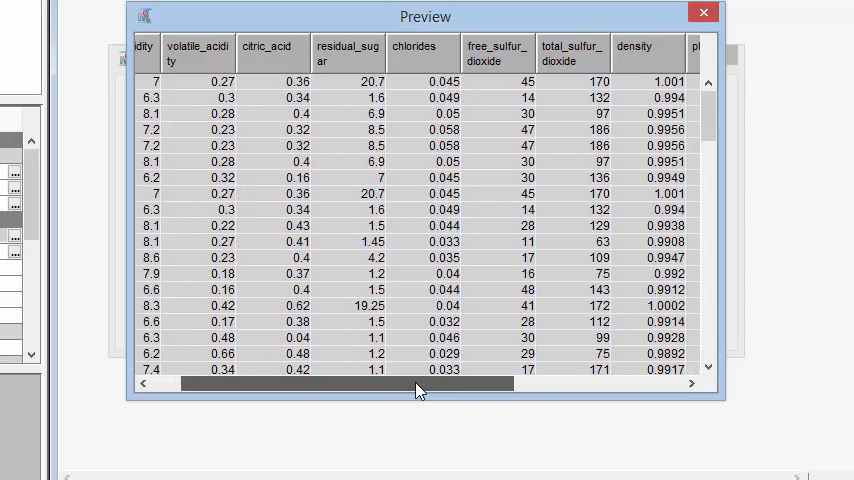
scroll("left", 3)
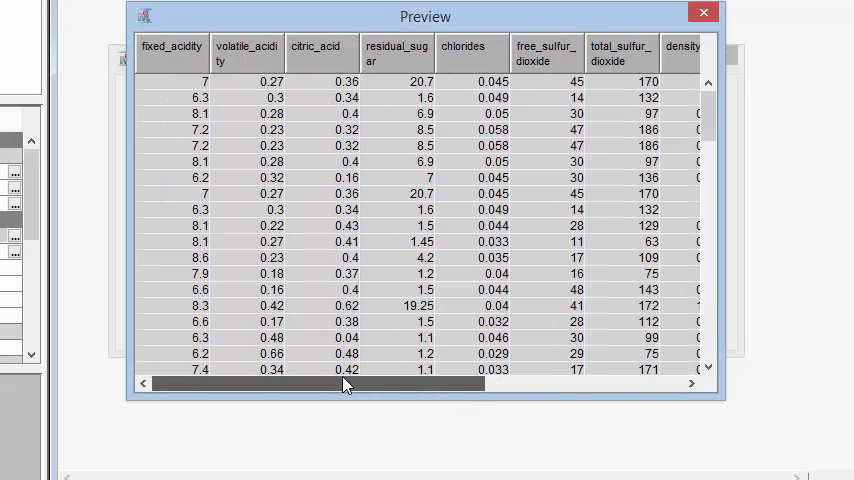
scroll("right", 3)
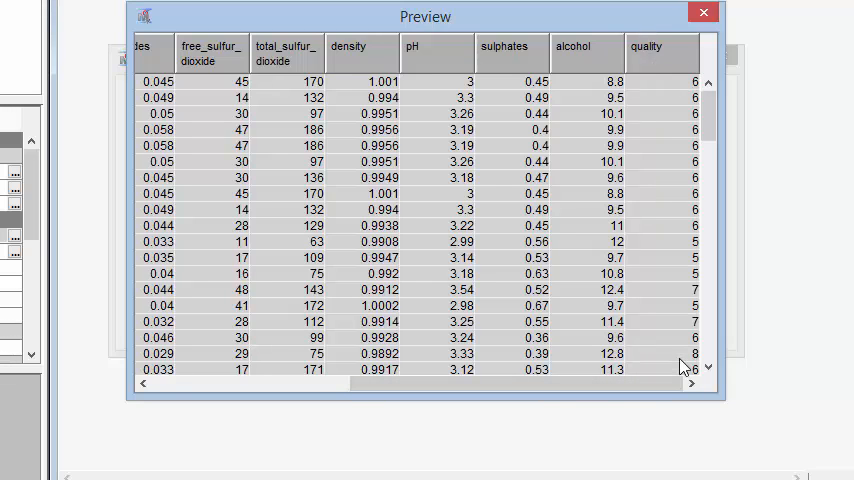
mouse_move(651, 97)
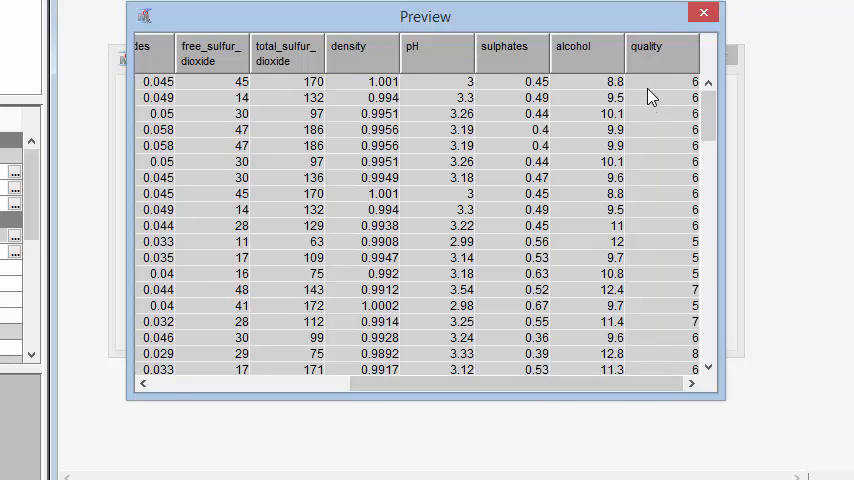
left_click(703, 12)
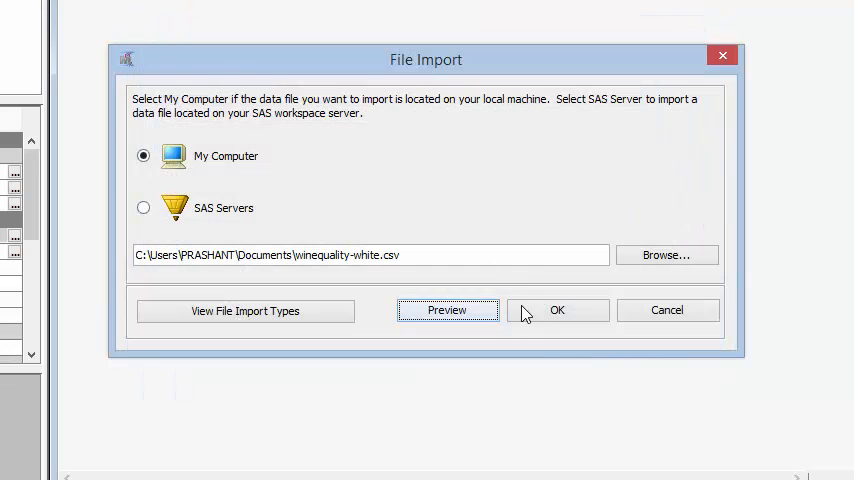
Confirm the import, then set residual_sugar's role to Input and quality's to Target.
left_click(557, 310)
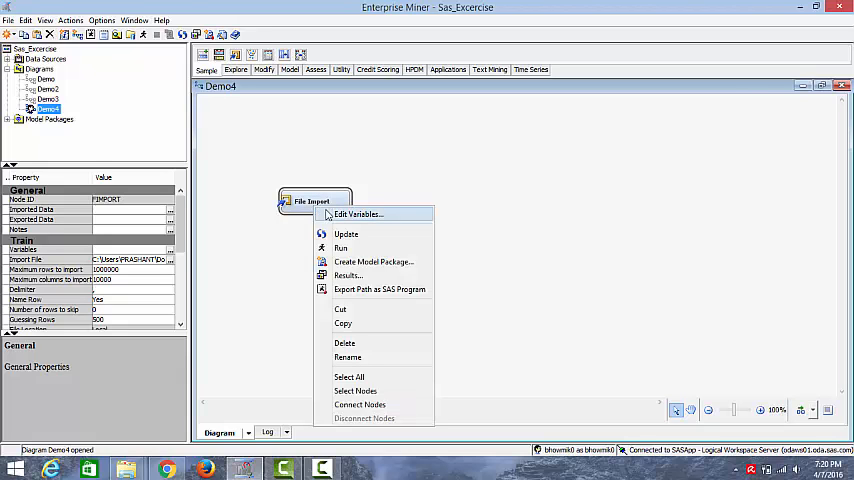
left_click(356, 214)
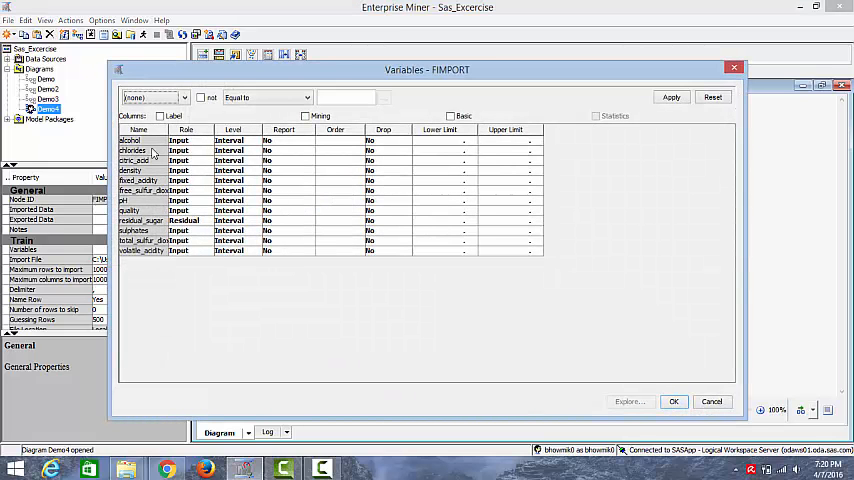
left_click(140, 220)
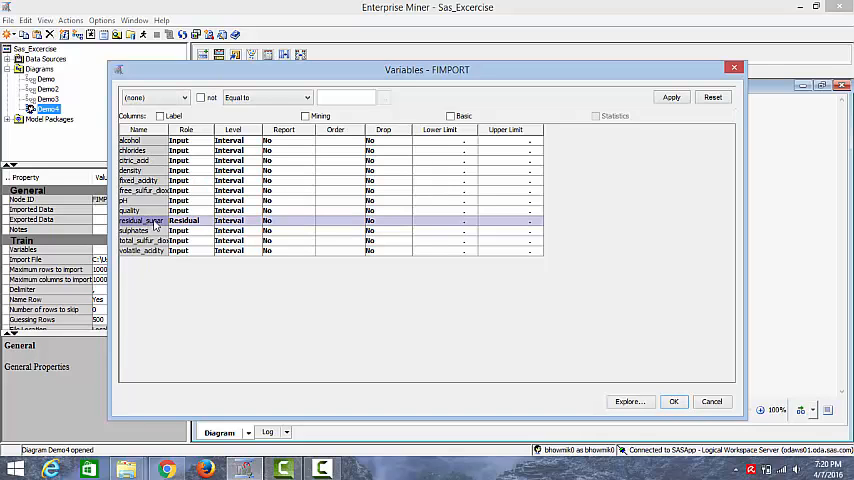
left_click(184, 220)
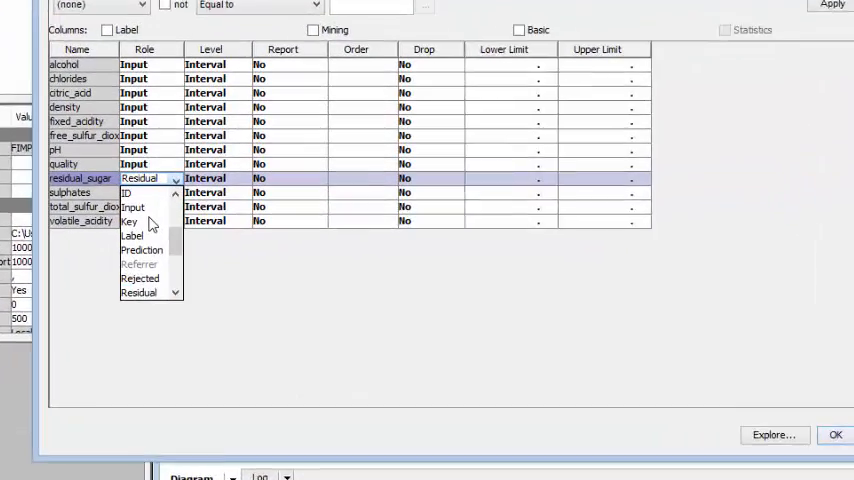
left_click(133, 207)
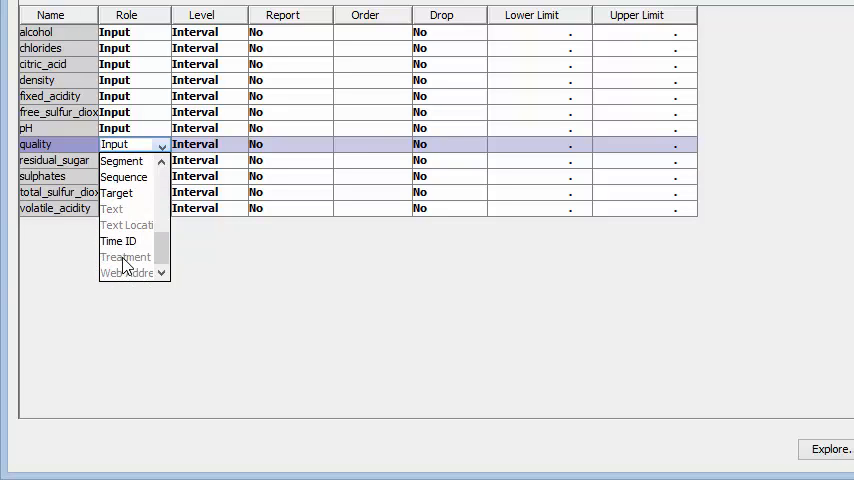
left_click(117, 193)
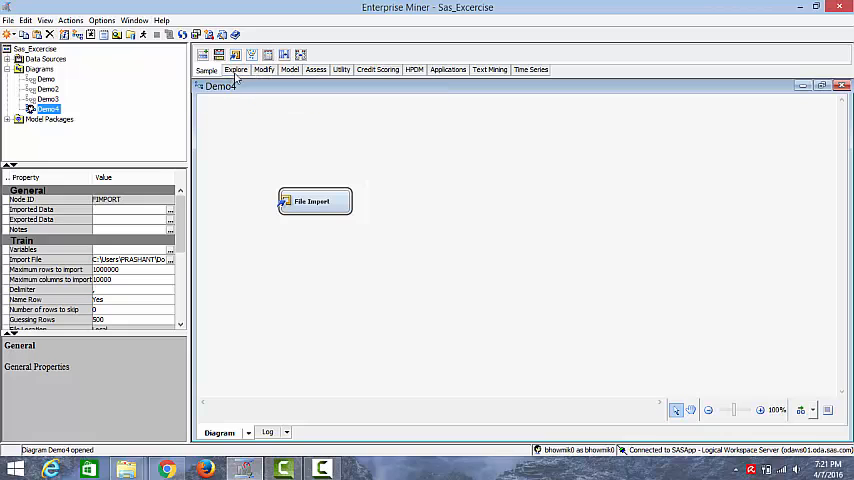
mouse_move(355, 54)
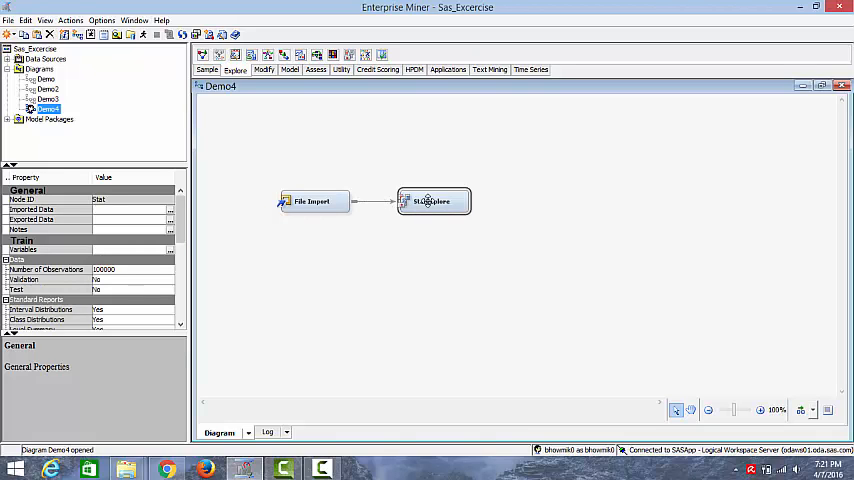
Run the StatExplore node connected after File Import.
right_click(432, 201)
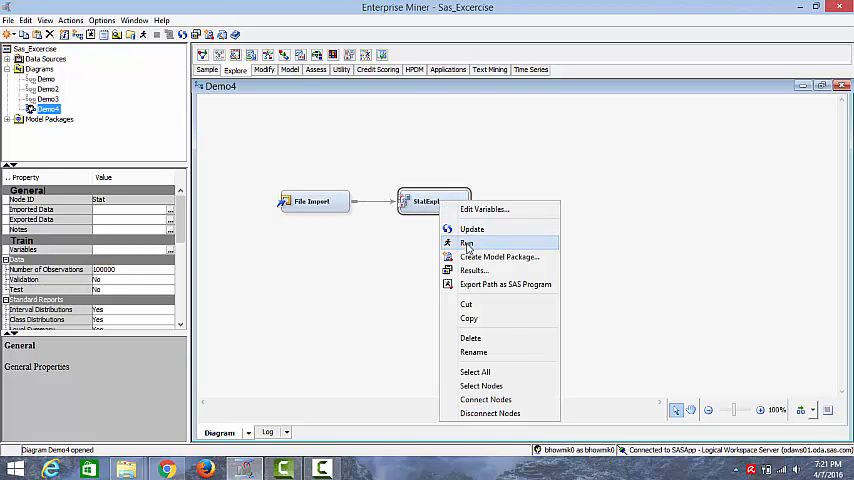
left_click(466, 243)
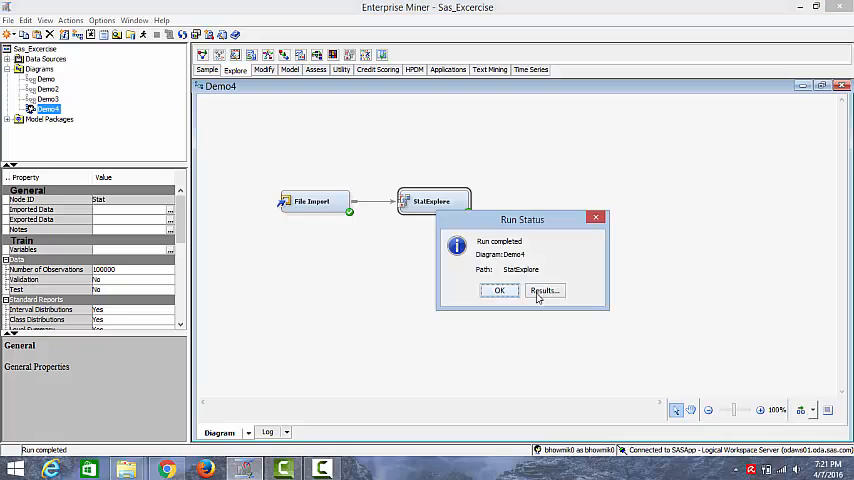
left_click(499, 290)
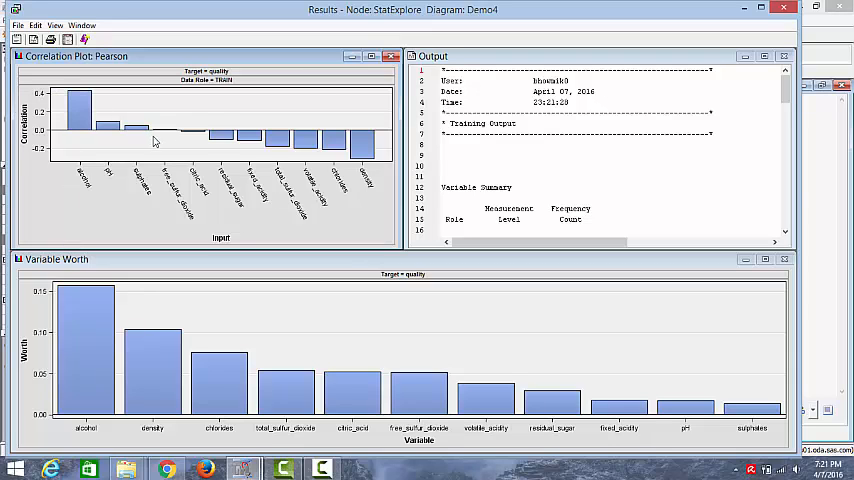
mouse_move(363, 166)
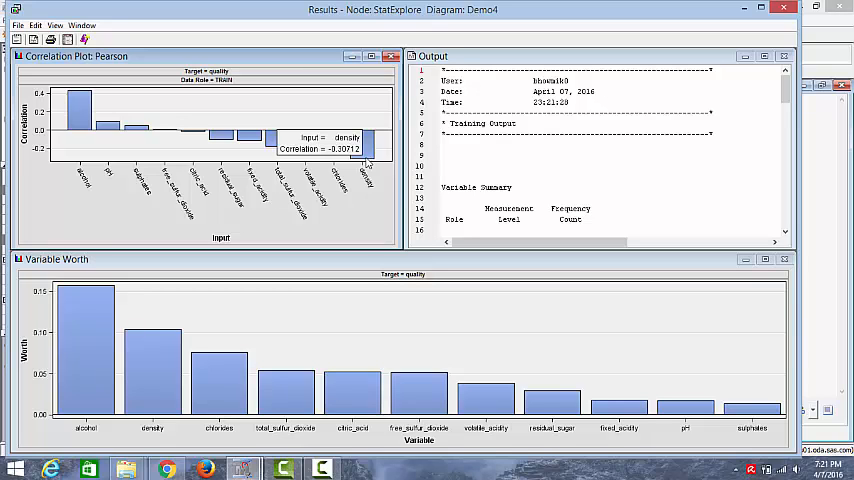
mouse_move(390, 152)
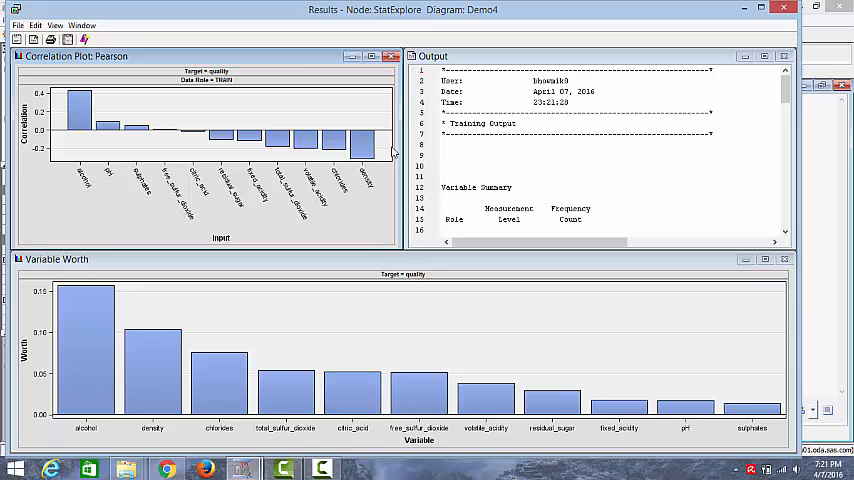
scroll("down", 3)
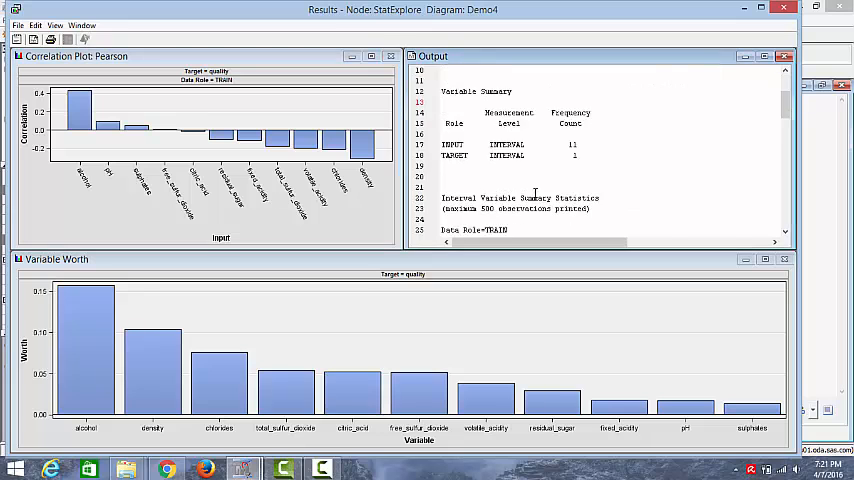
scroll("down", 3)
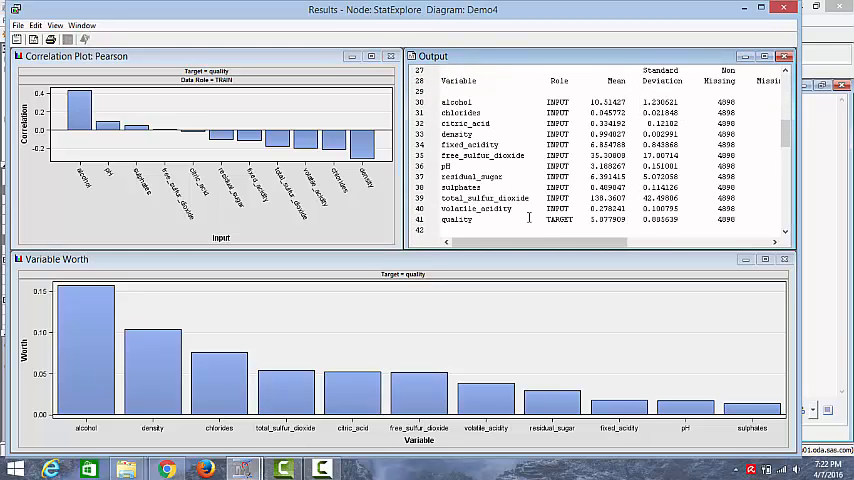
mouse_move(76, 305)
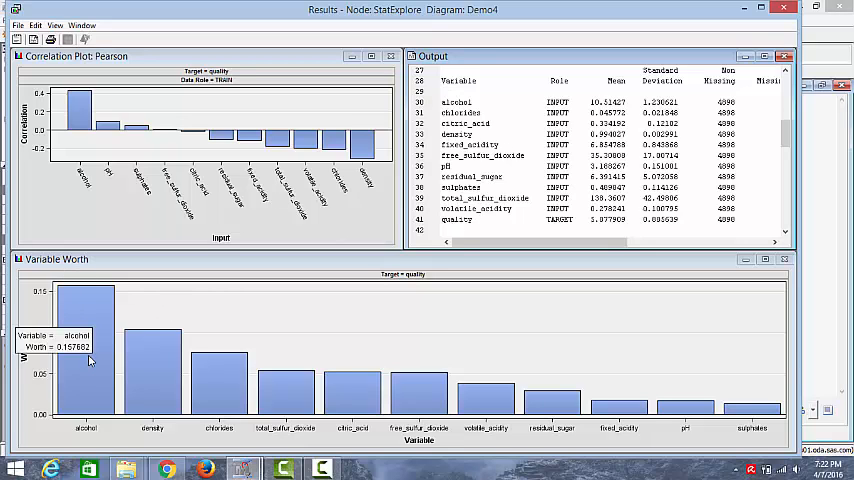
mouse_move(163, 368)
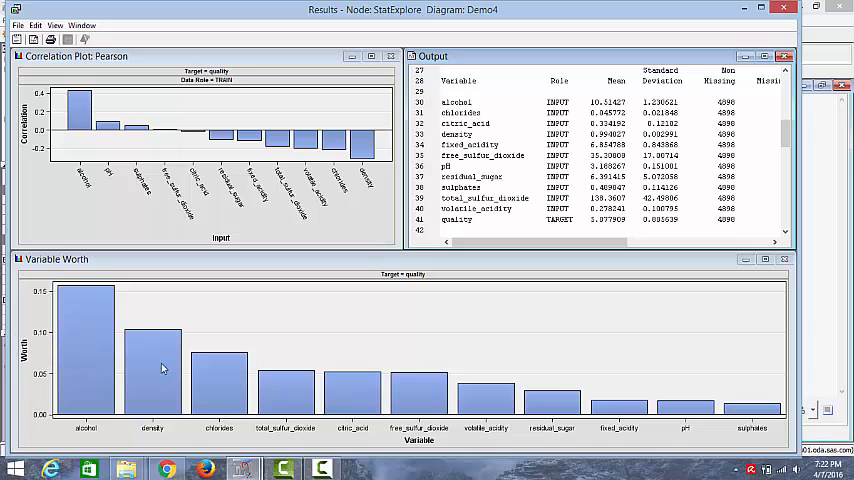
mouse_move(100, 361)
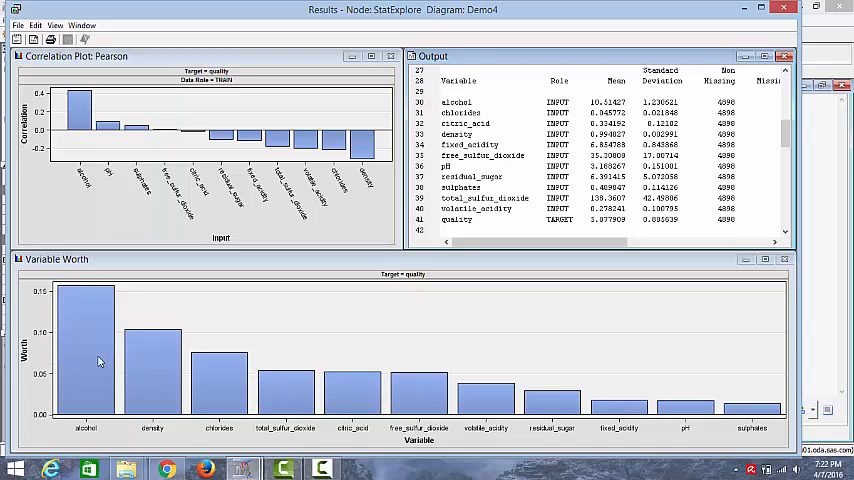
mouse_move(165, 370)
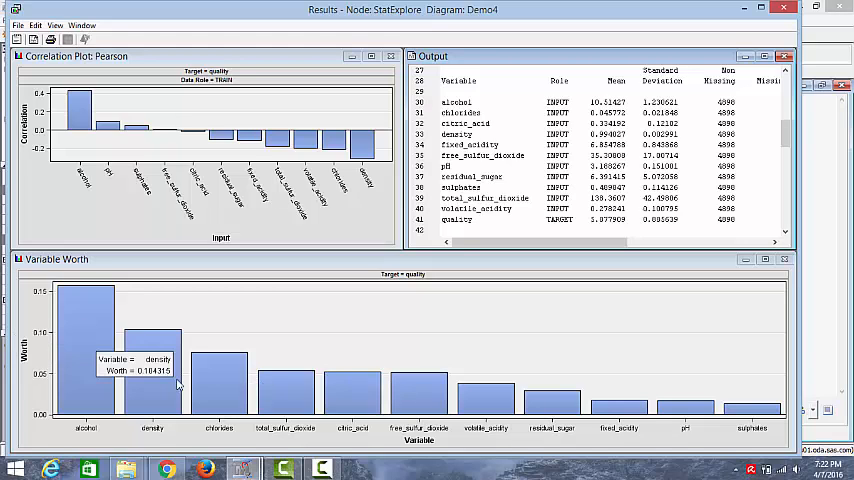
mouse_move(343, 163)
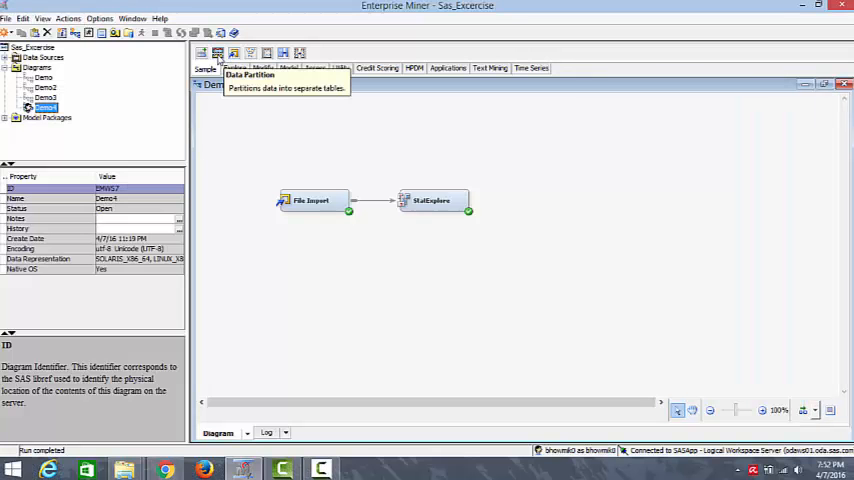
mouse_move(510, 207)
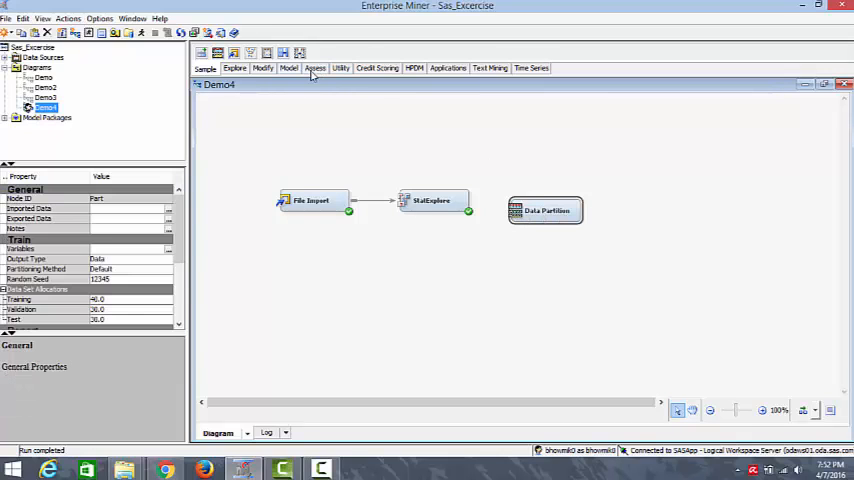
mouse_move(202, 53)
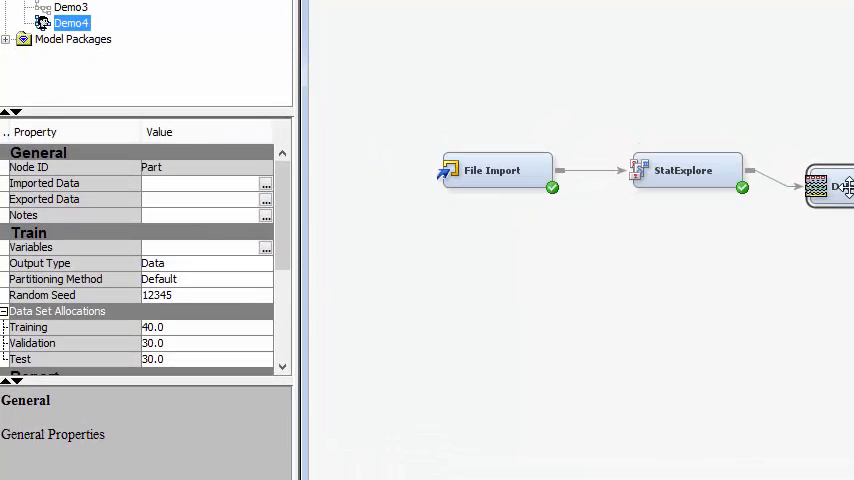
Set the Data Partition training allocation to 60.
left_click(152, 327)
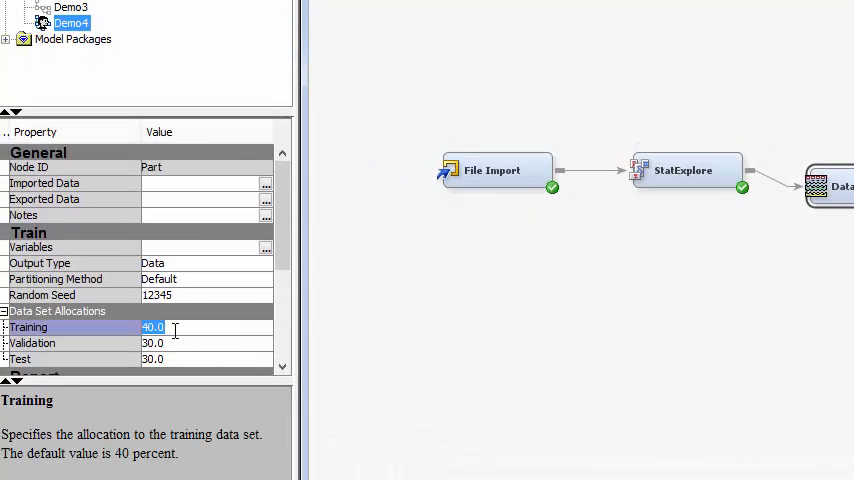
type("60")
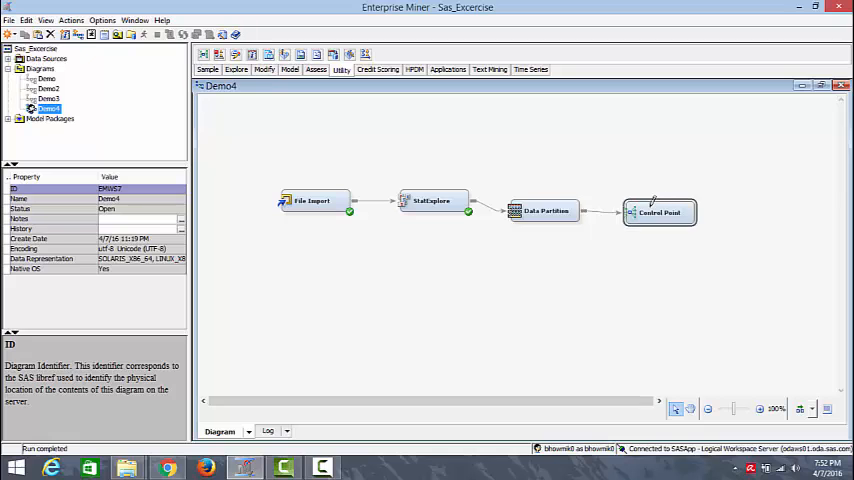
Add a Decision Tree after Control Point and set Maximum Depth to 10.
left_click(659, 212)
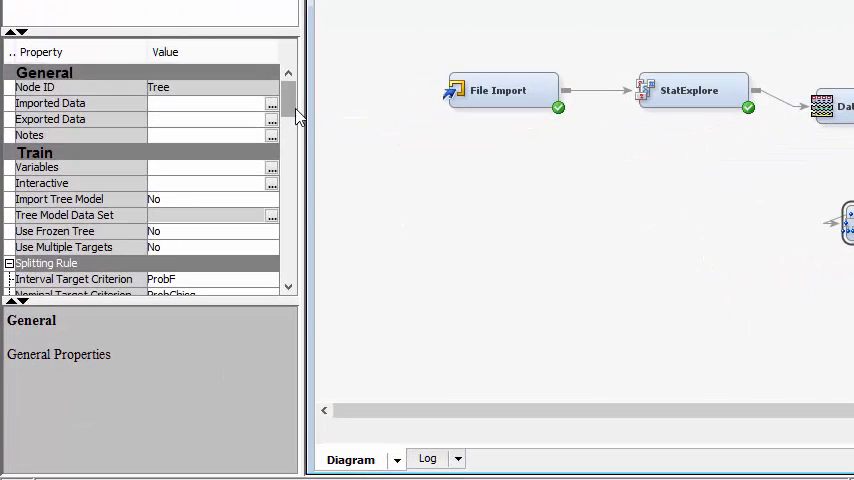
scroll("down", 3)
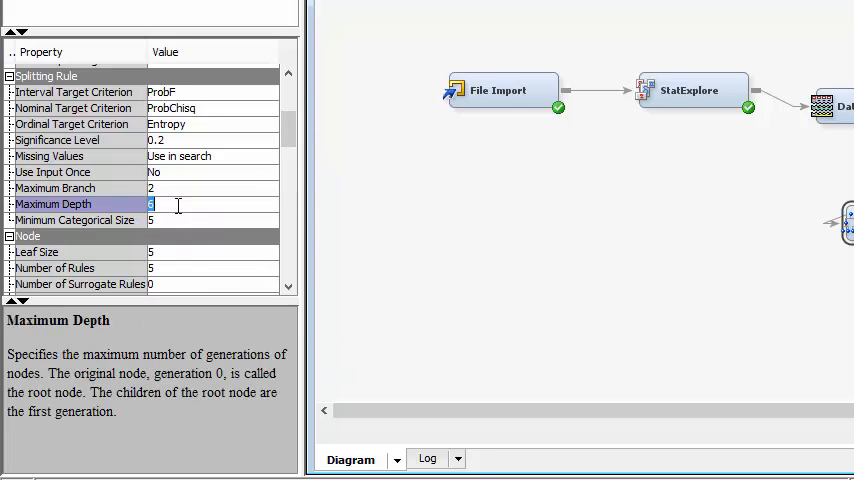
type("10")
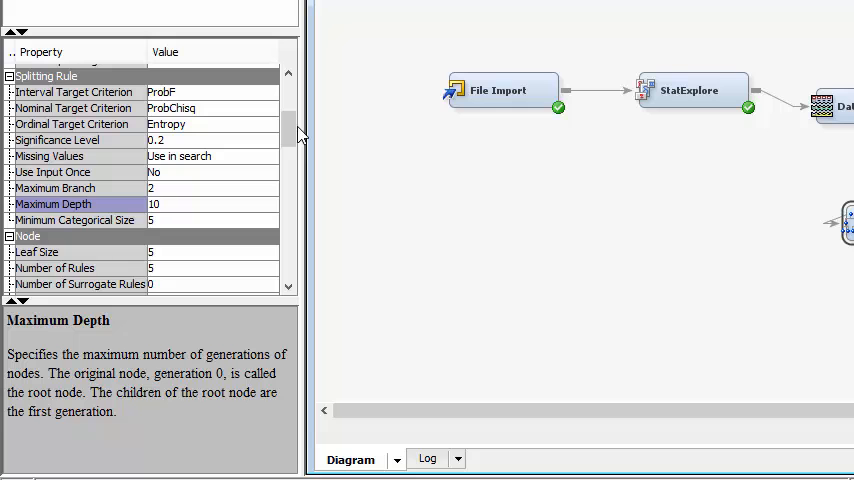
scroll("down", 3)
type("8")
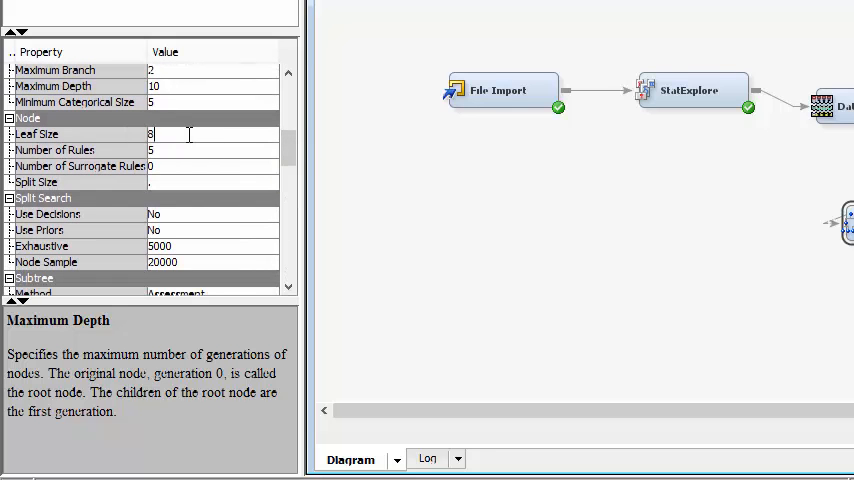
scroll("down", 3)
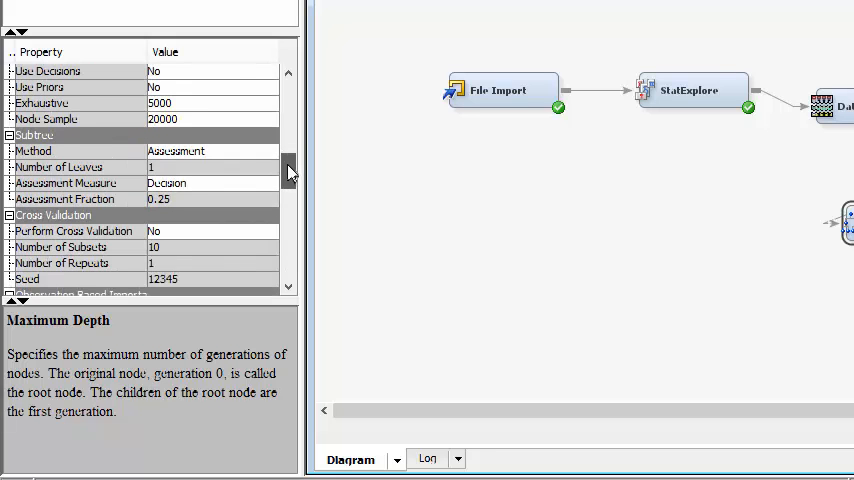
Run the Decision Tree path and confirm the run.
right_click(545, 283)
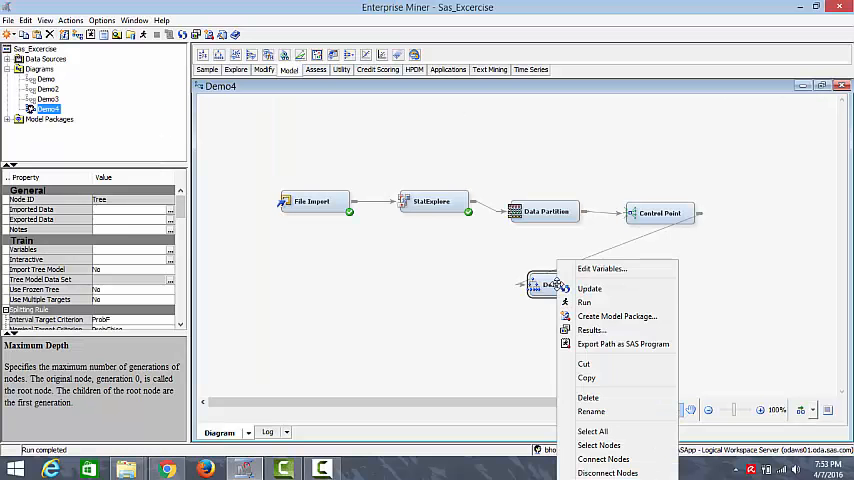
left_click(584, 302)
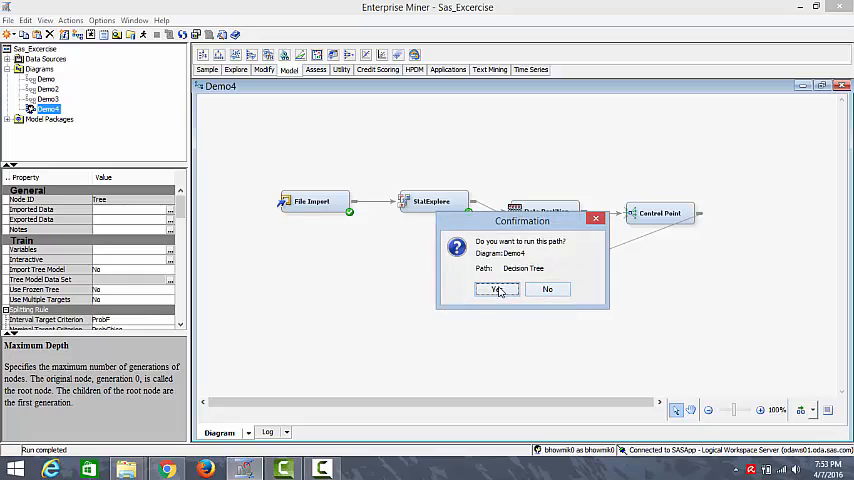
left_click(496, 289)
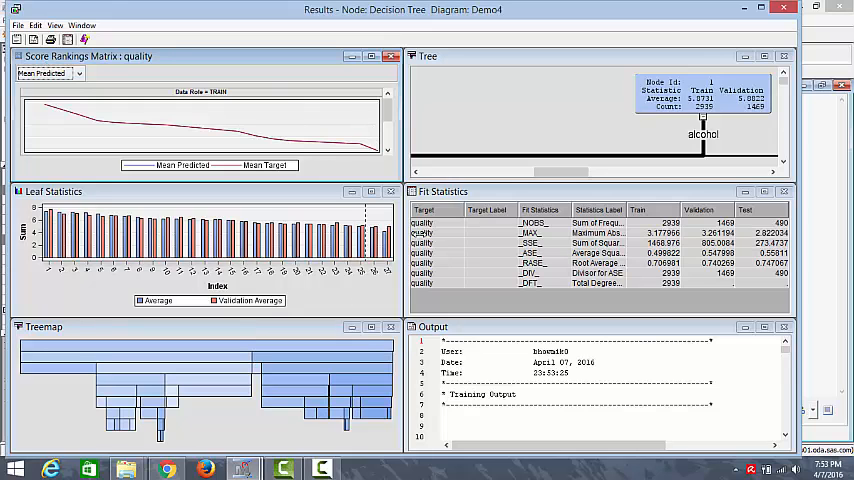
left_click(765, 56)
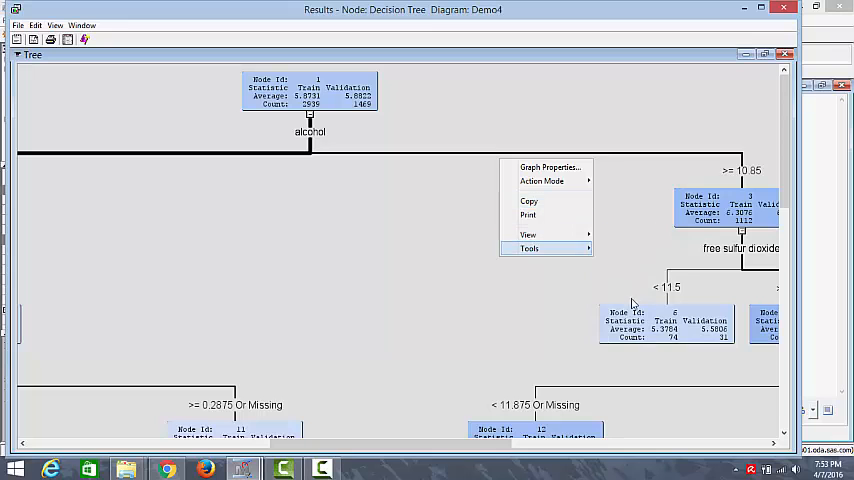
left_click(528, 234)
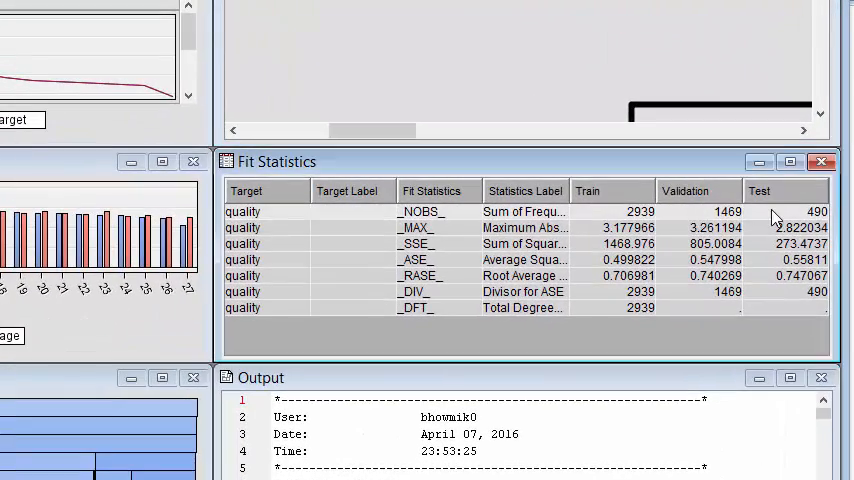
mouse_move(620, 262)
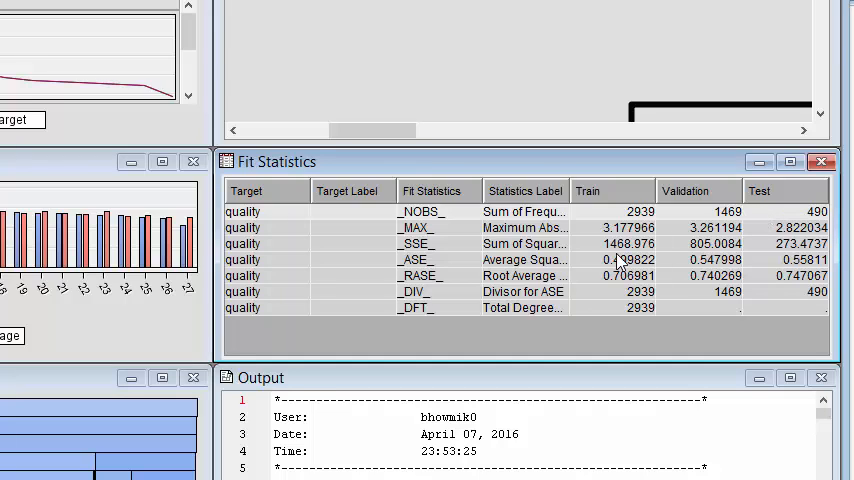
mouse_move(599, 270)
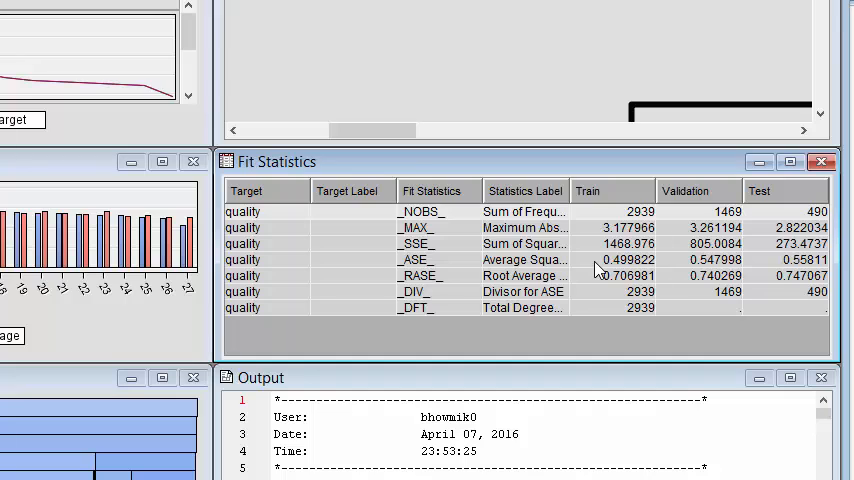
mouse_move(720, 267)
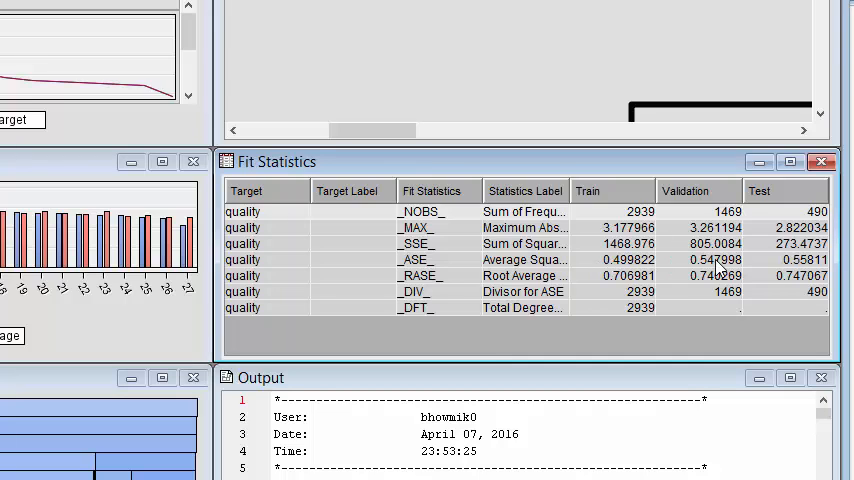
mouse_move(778, 268)
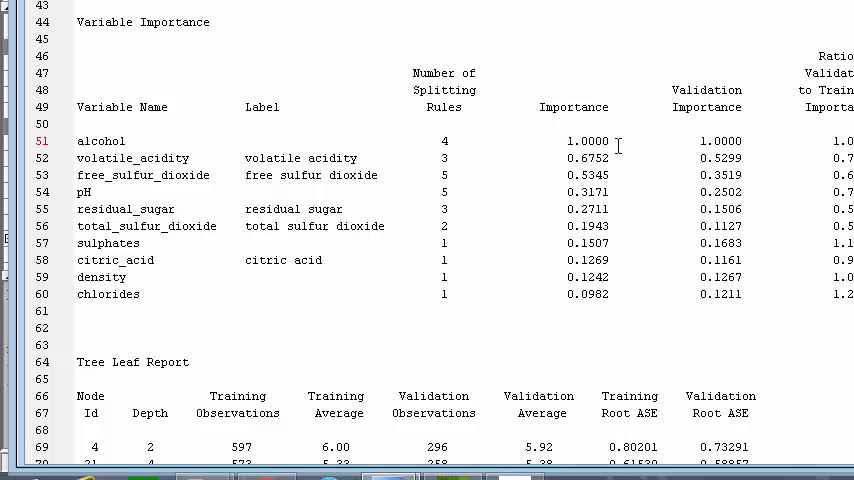
mouse_move(148, 184)
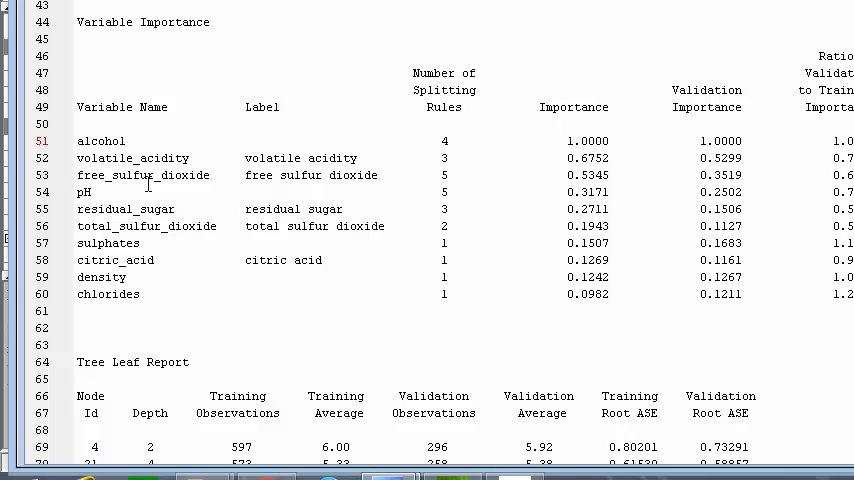
scroll("down", 3)
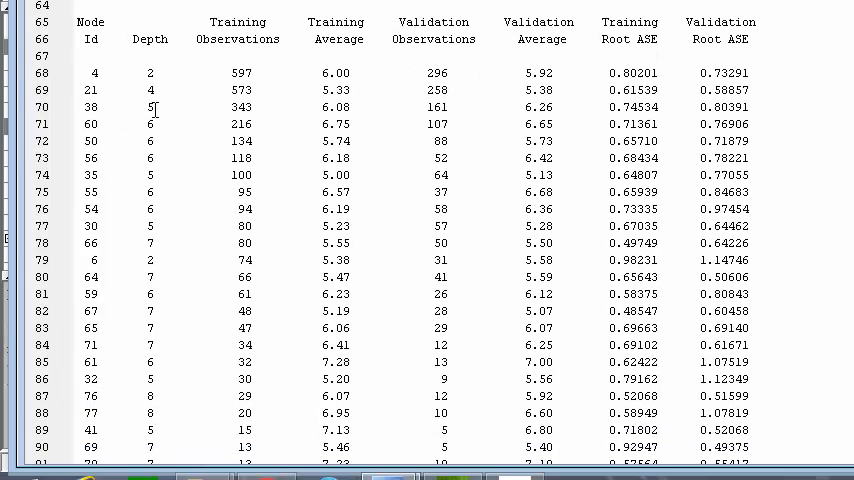
scroll("up", 3)
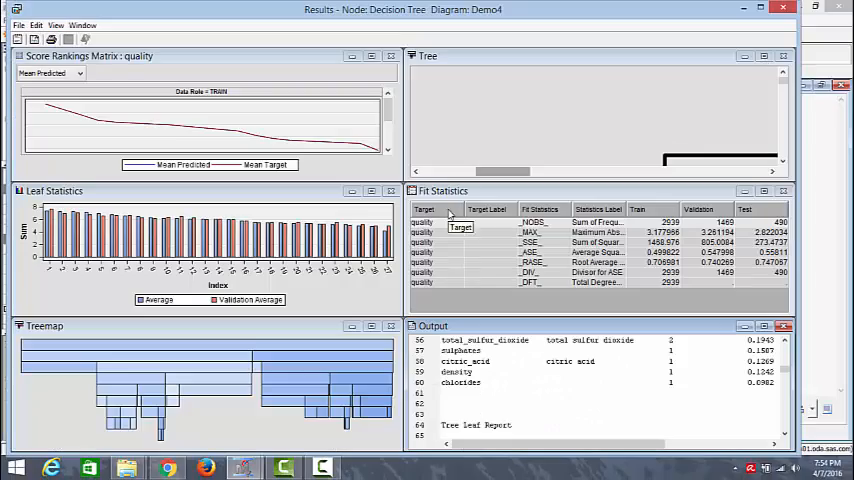
left_click(56, 25)
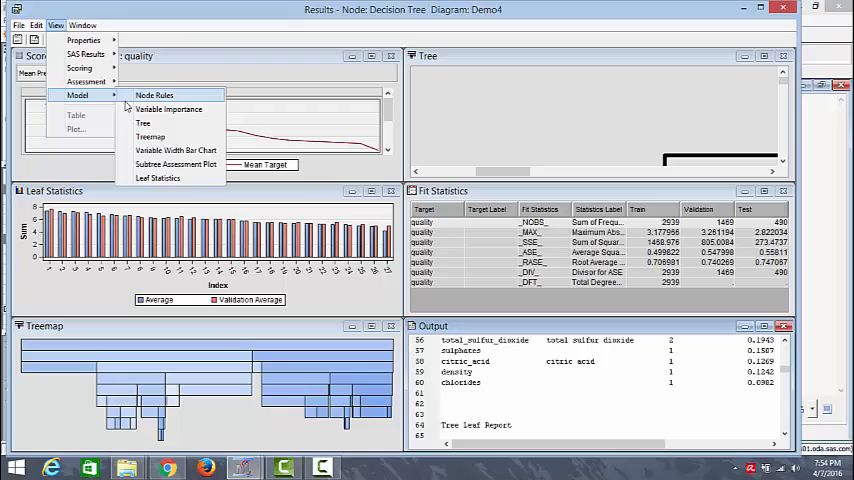
left_click(154, 94)
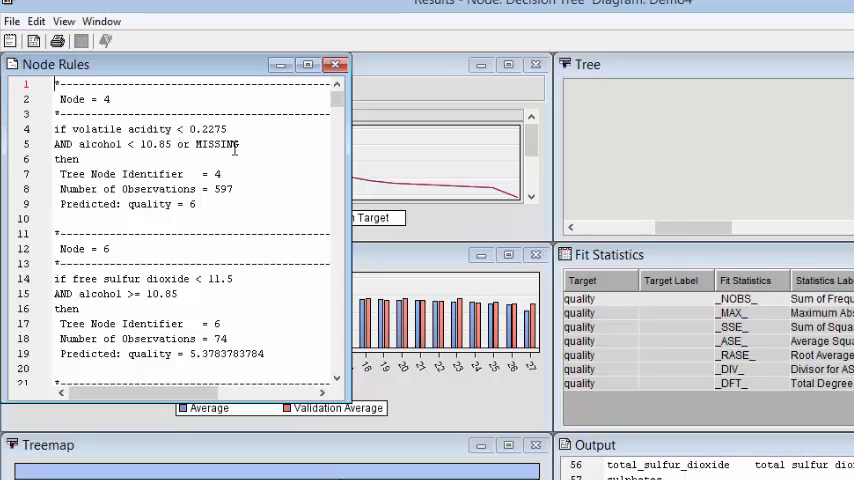
mouse_move(335, 64)
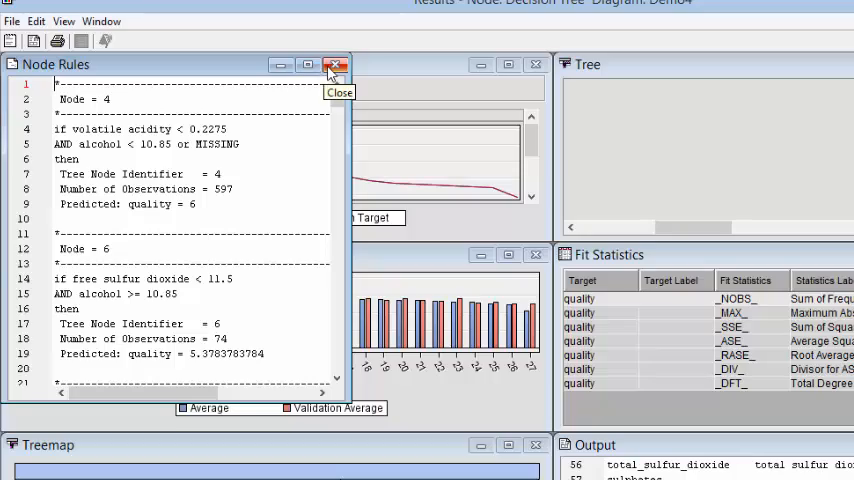
left_click(336, 64)
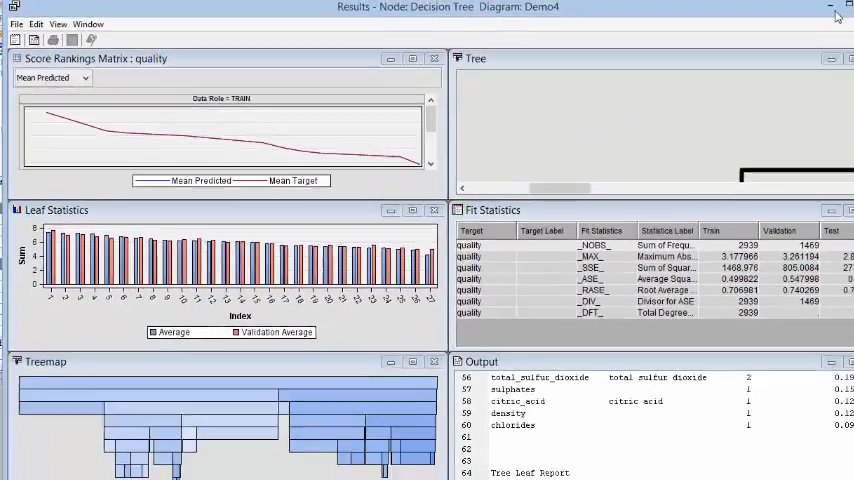
Close the tree results and add a Model Comparison node fed by both models.
left_click(847, 7)
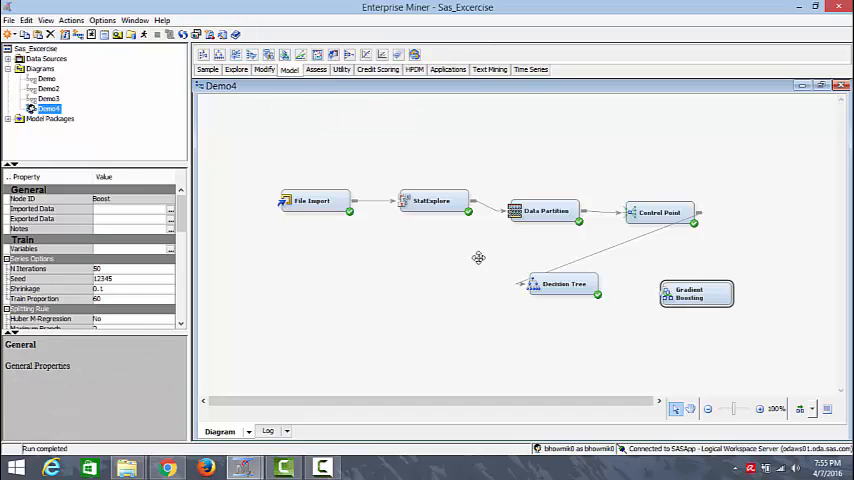
scroll("down", 3)
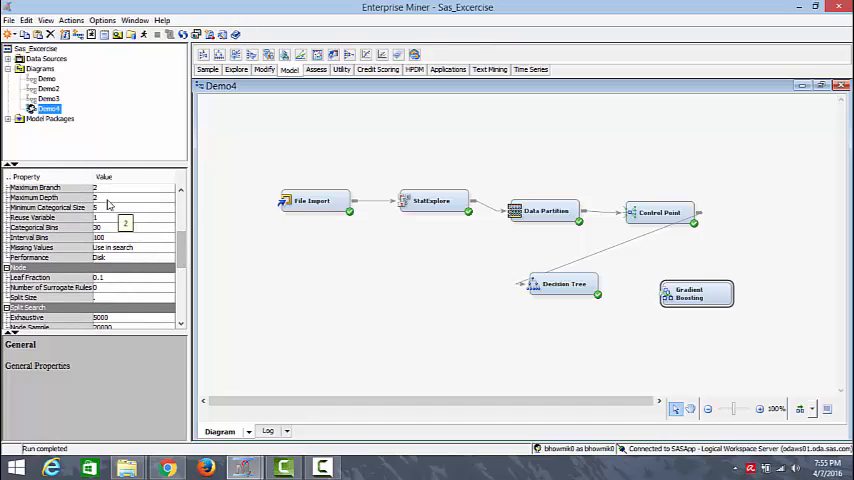
left_click(50, 197)
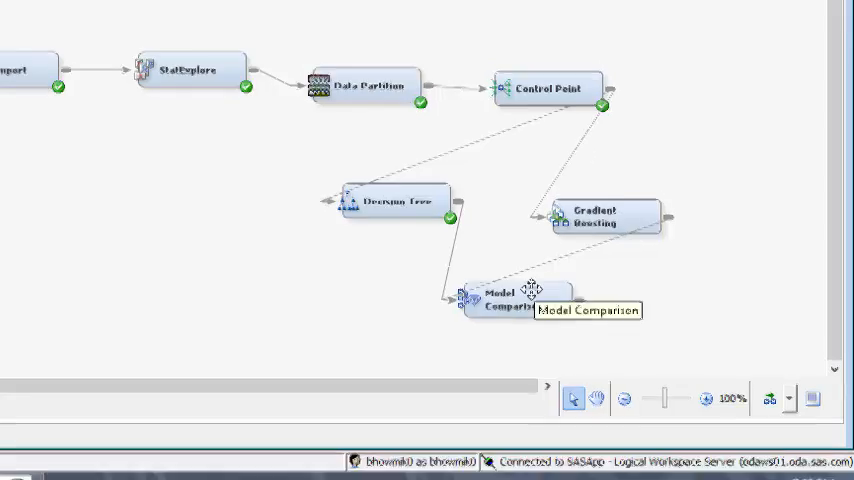
Run the Model Comparison path and confirm with Yes.
right_click(615, 345)
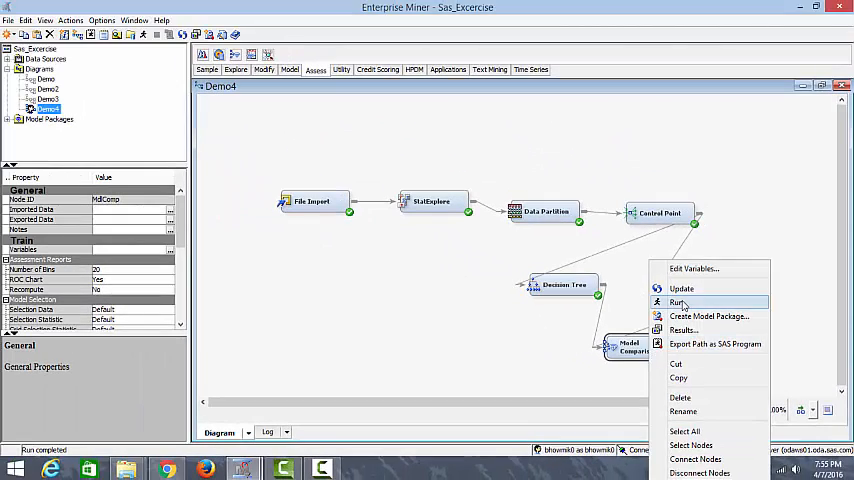
left_click(677, 303)
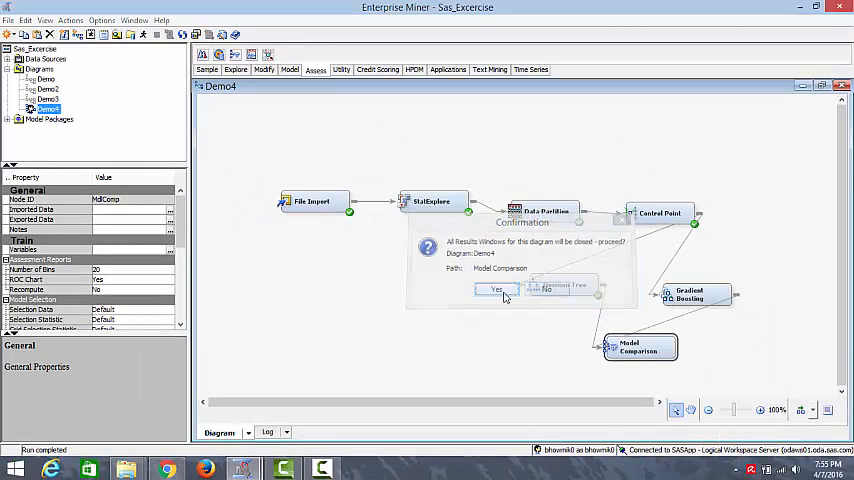
left_click(497, 289)
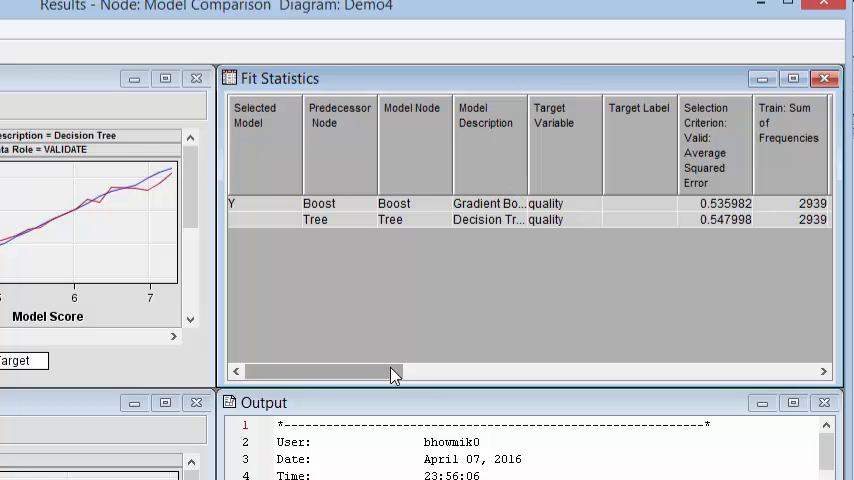
Scroll the Fit Statistics table right to reach Valid: Average Squared Error.
scroll("right", 3)
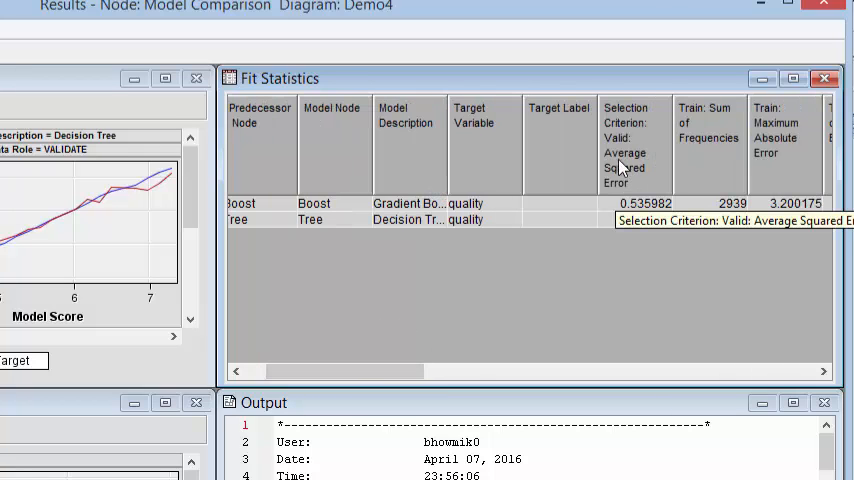
mouse_move(657, 193)
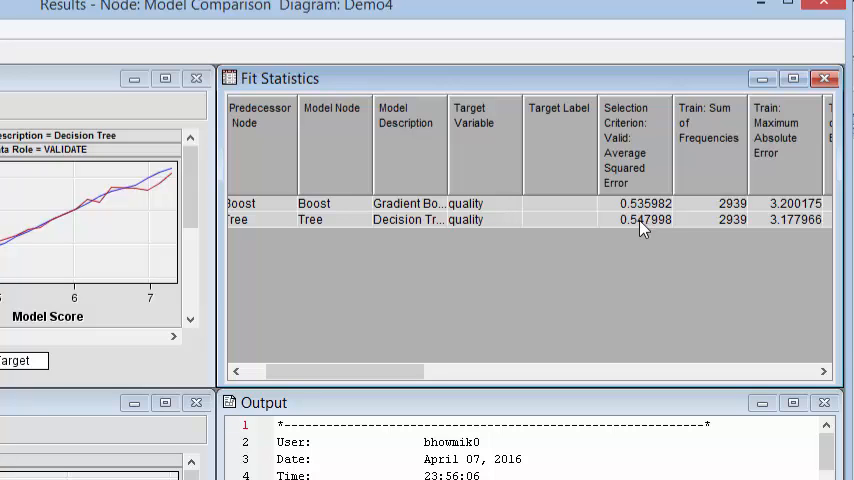
mouse_move(78, 153)
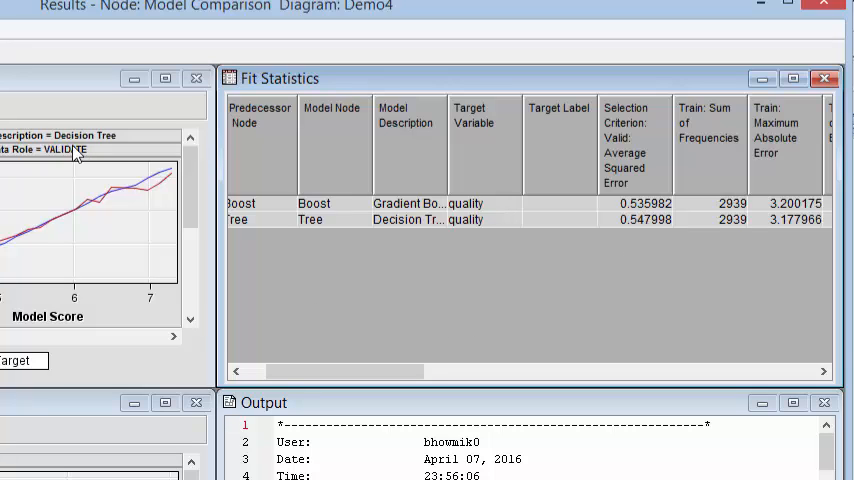